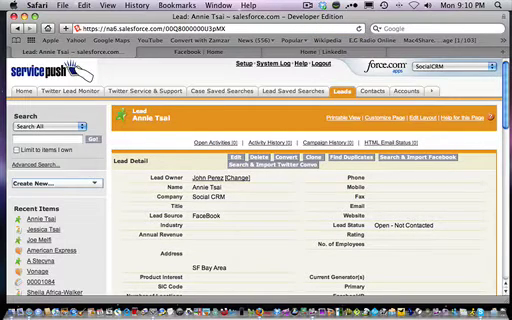
scroll(down, 3)
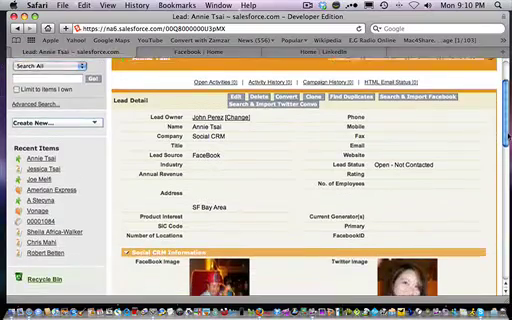
scroll(down, 3)
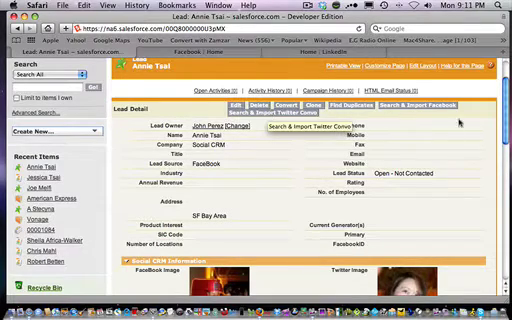
scroll(down, 3)
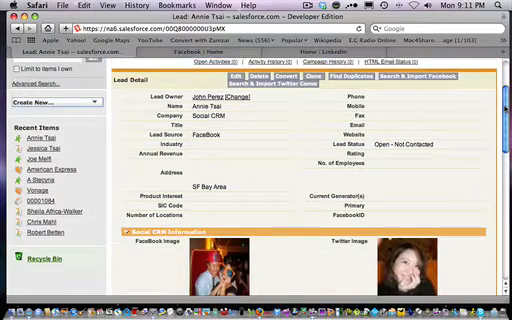
scroll(down, 3)
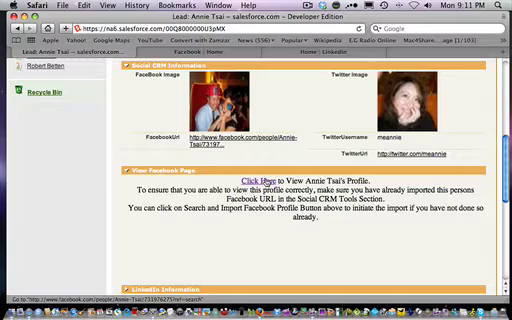
click(224, 178)
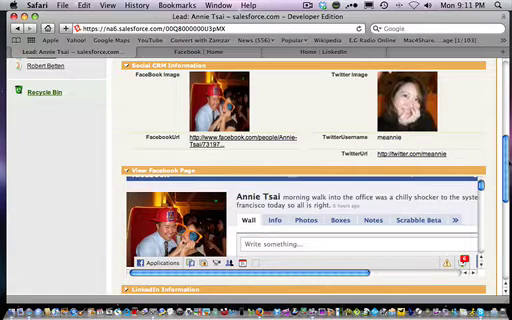
scroll(down, 3)
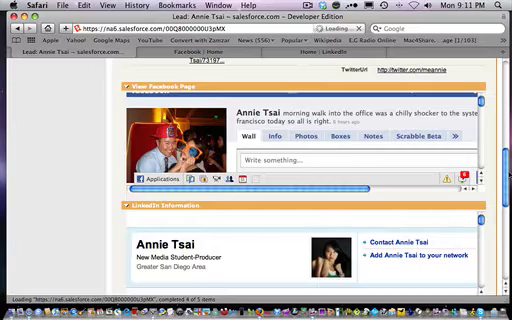
scroll(down, 3)
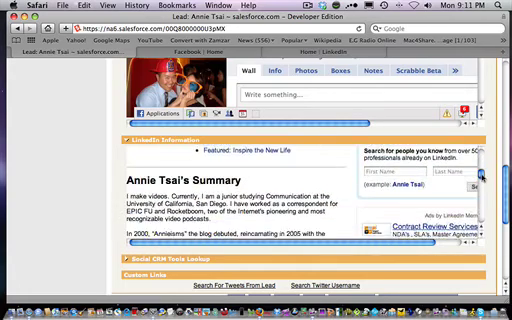
scroll(down, 3)
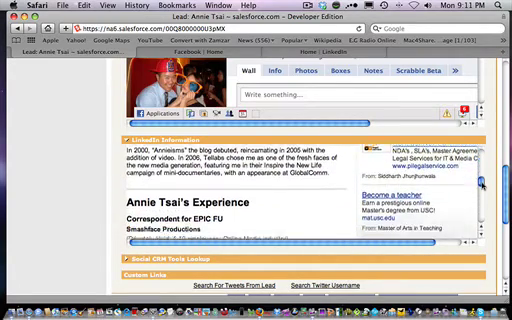
scroll(down, 3)
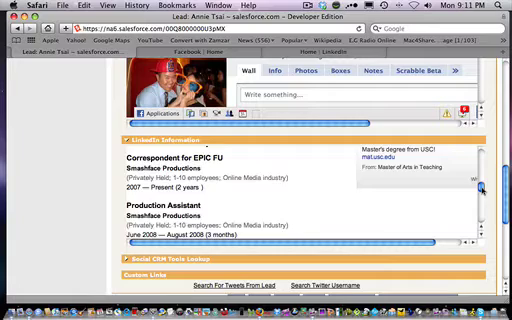
scroll(down, 3)
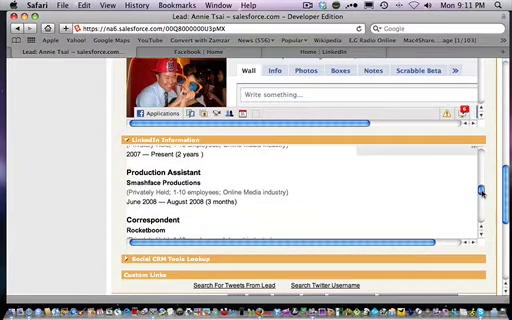
scroll(down, 3)
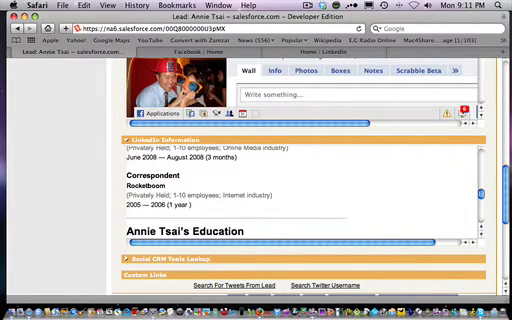
scroll(down, 3)
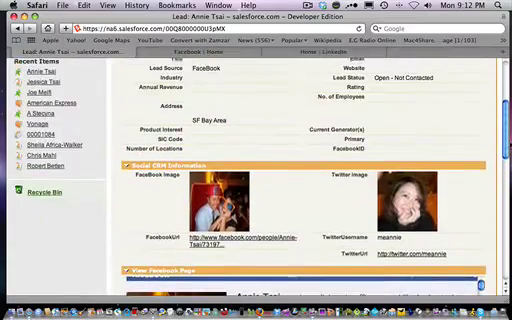
- Scroll back up to the Lead Detail section showing owner, company and lead status
scroll(up, 3)
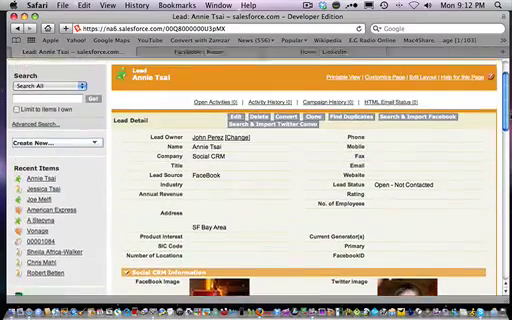